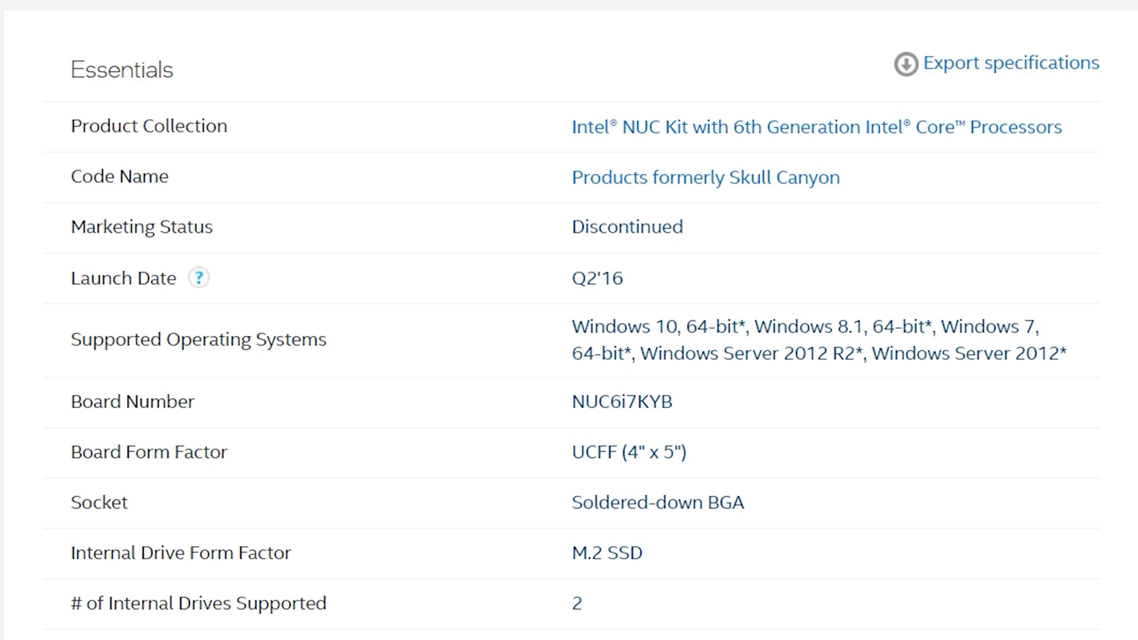
Scroll through the NUC6i7KYK kit's full specification list on its ARK page
scroll(down, 3)
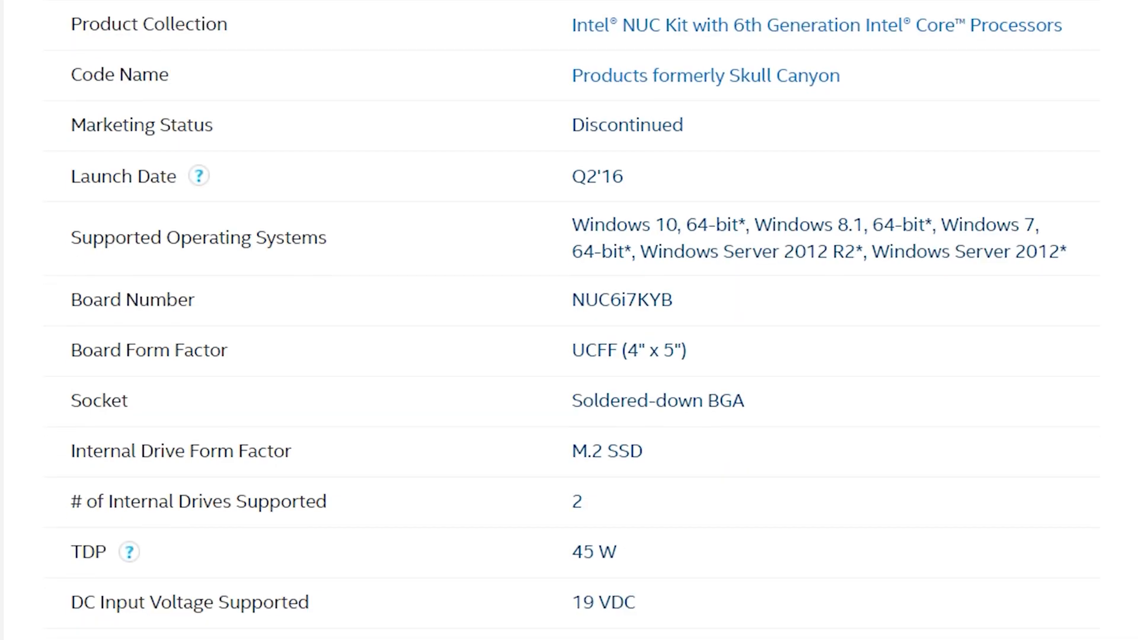
scroll(down, 3)
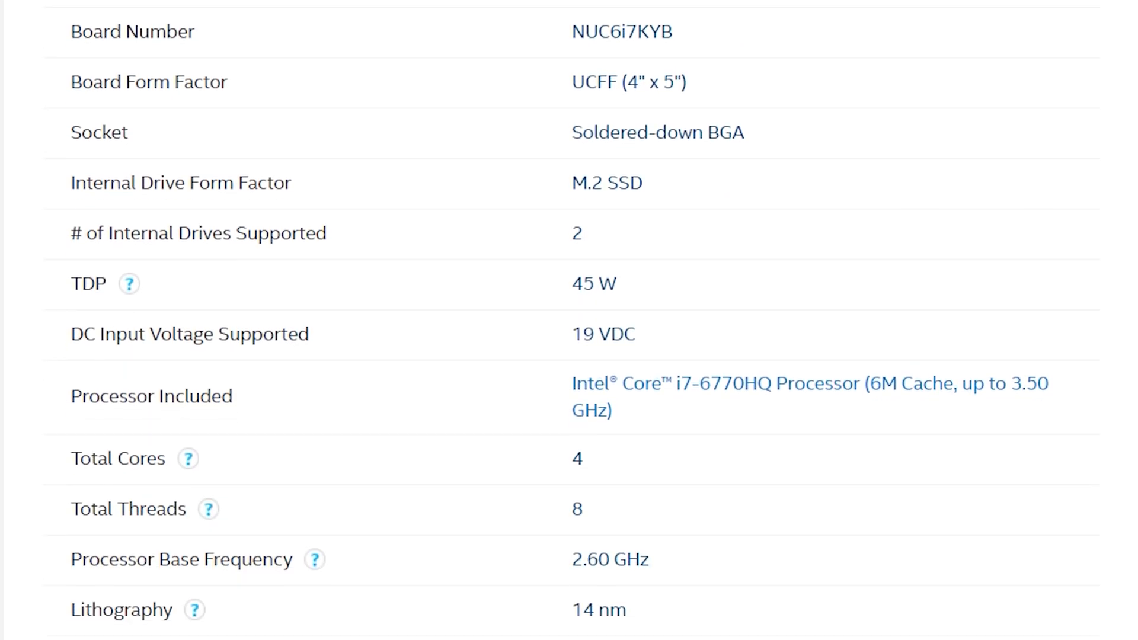
scroll(down, 3)
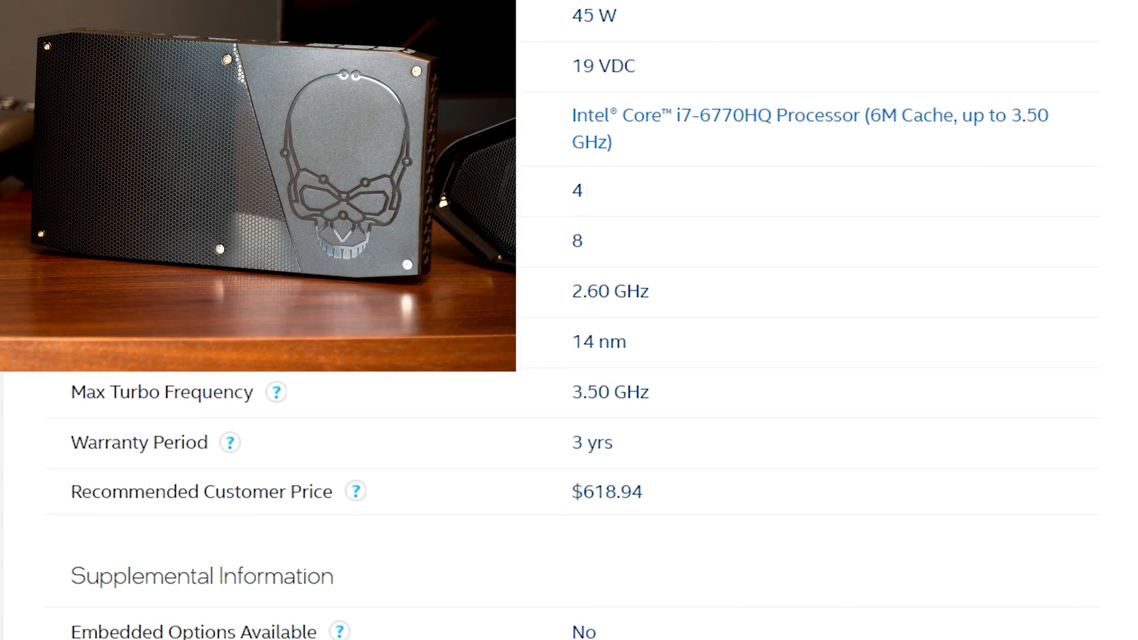
scroll(down, 3)
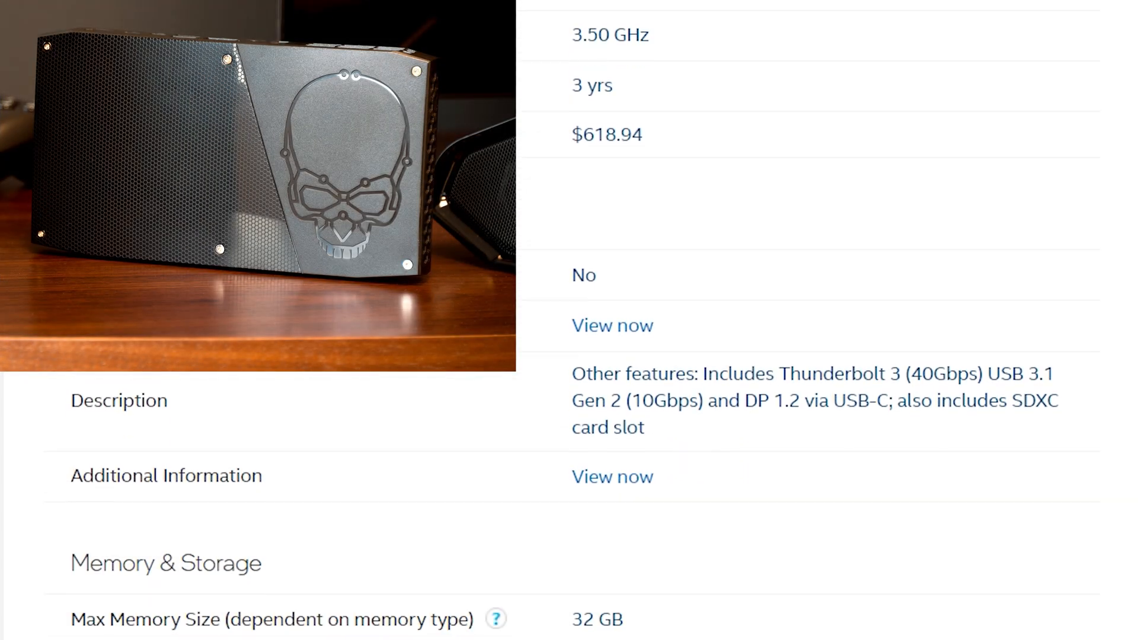
scroll(down, 3)
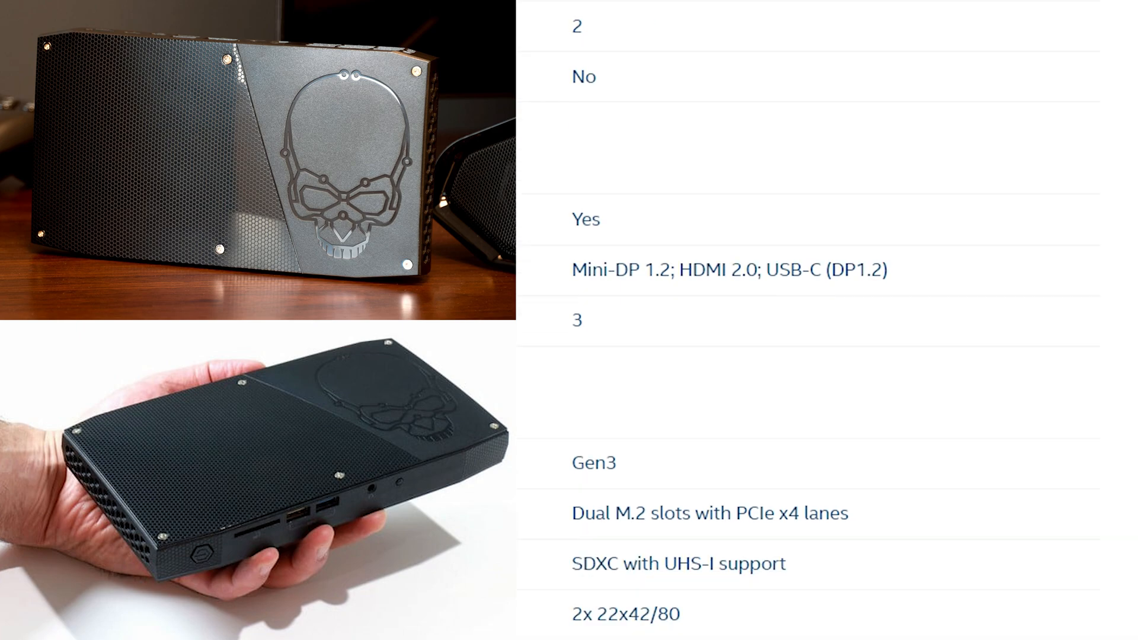
scroll(down, 3)
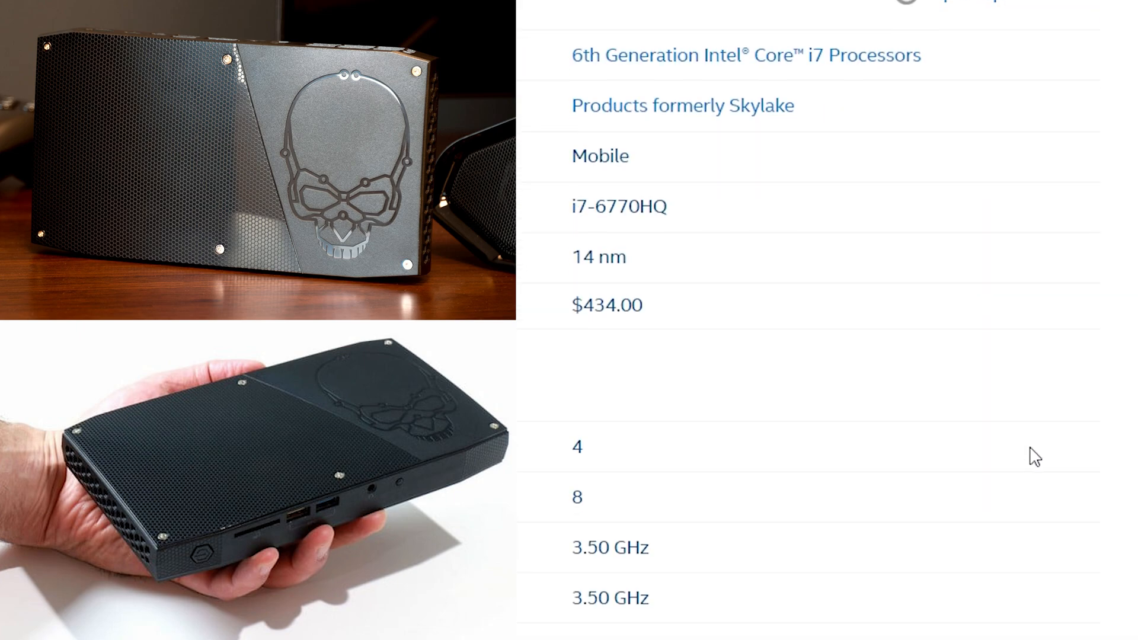
Scroll the Core i7-6770HQ processor page down to its graphics specifications
scroll(down, 3)
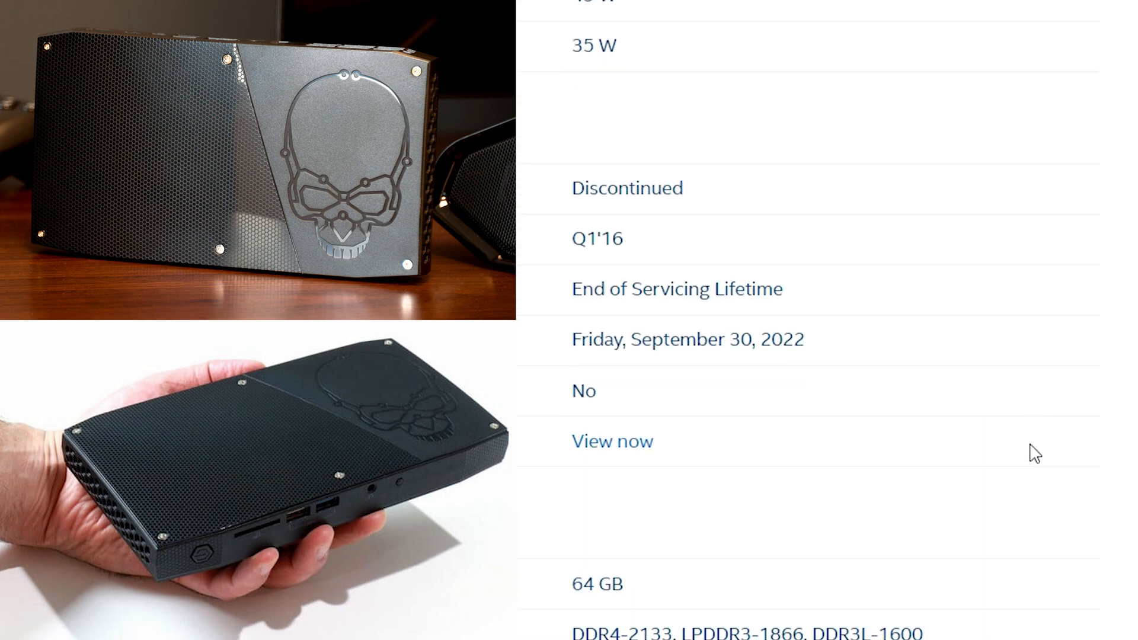
scroll(down, 3)
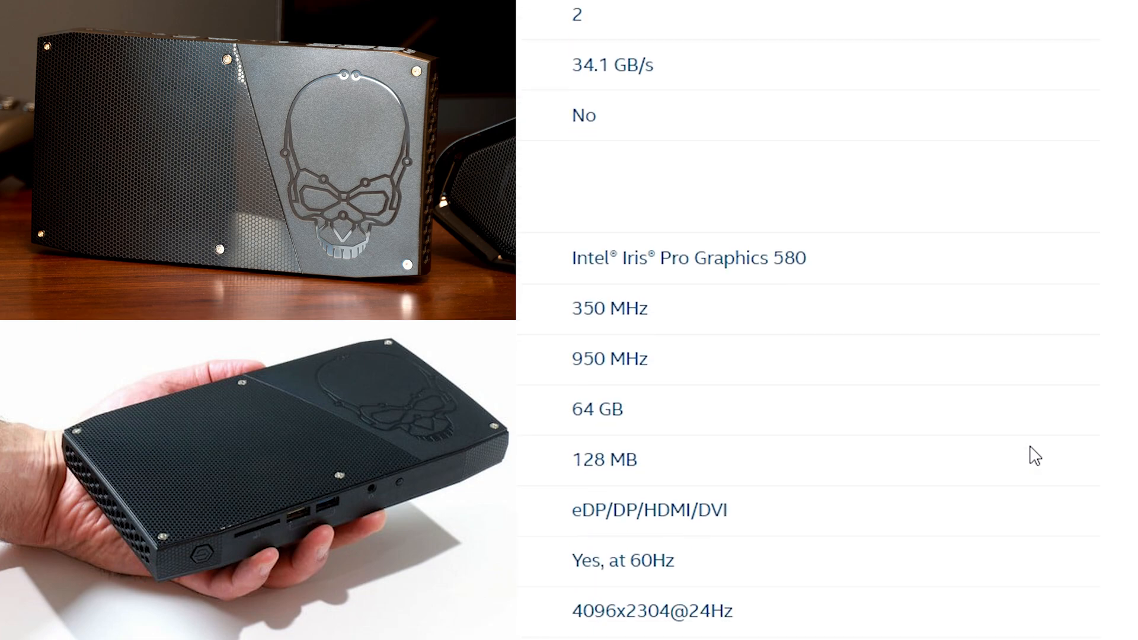
scroll(down, 3)
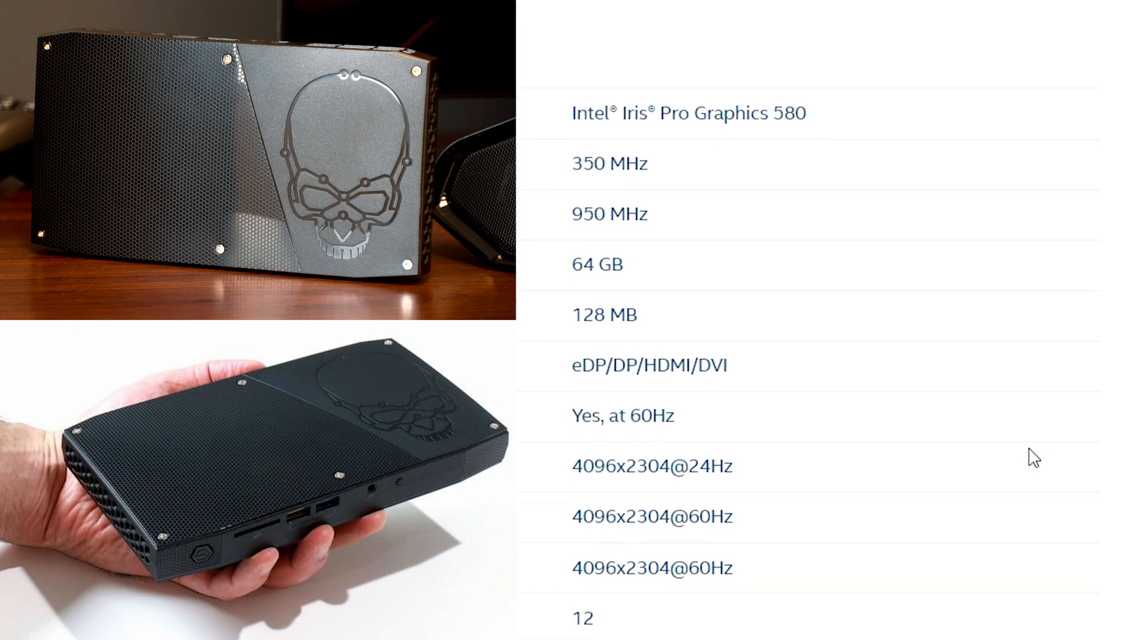
scroll(down, 3)
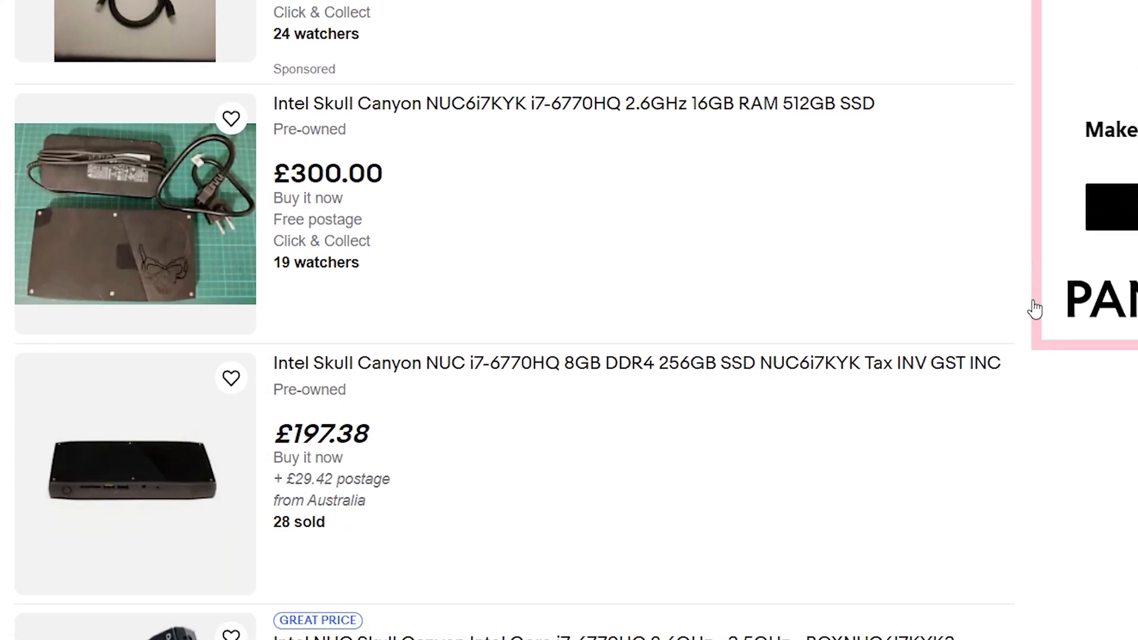
Scroll through the 52 'intel skull canyon' eBay listings to compare used prices
scroll(down, 3)
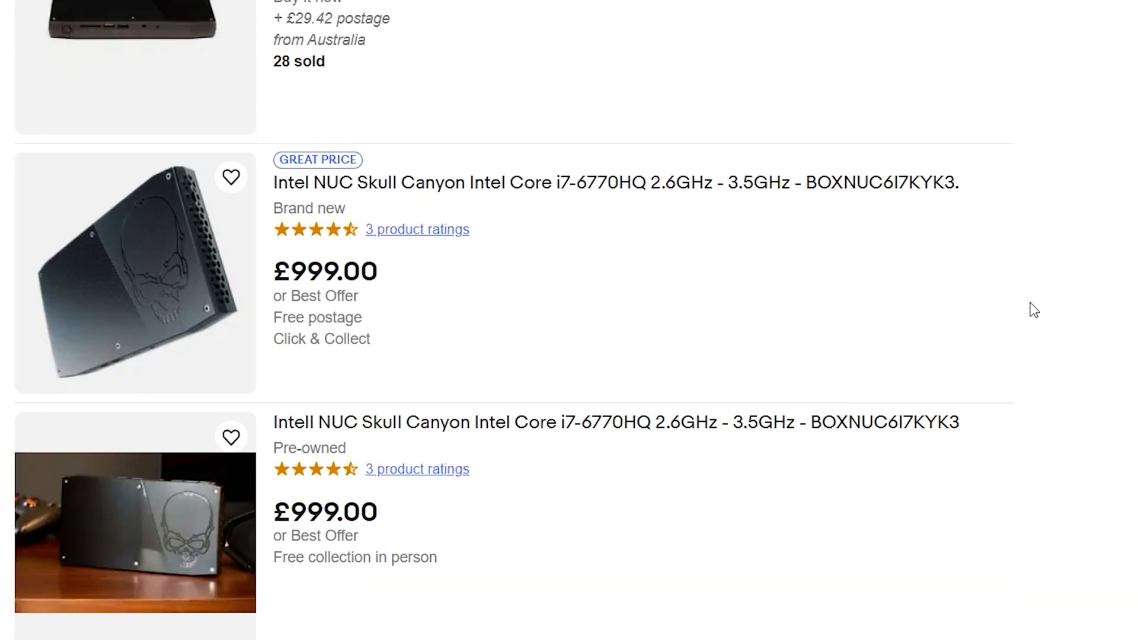
scroll(down, 3)
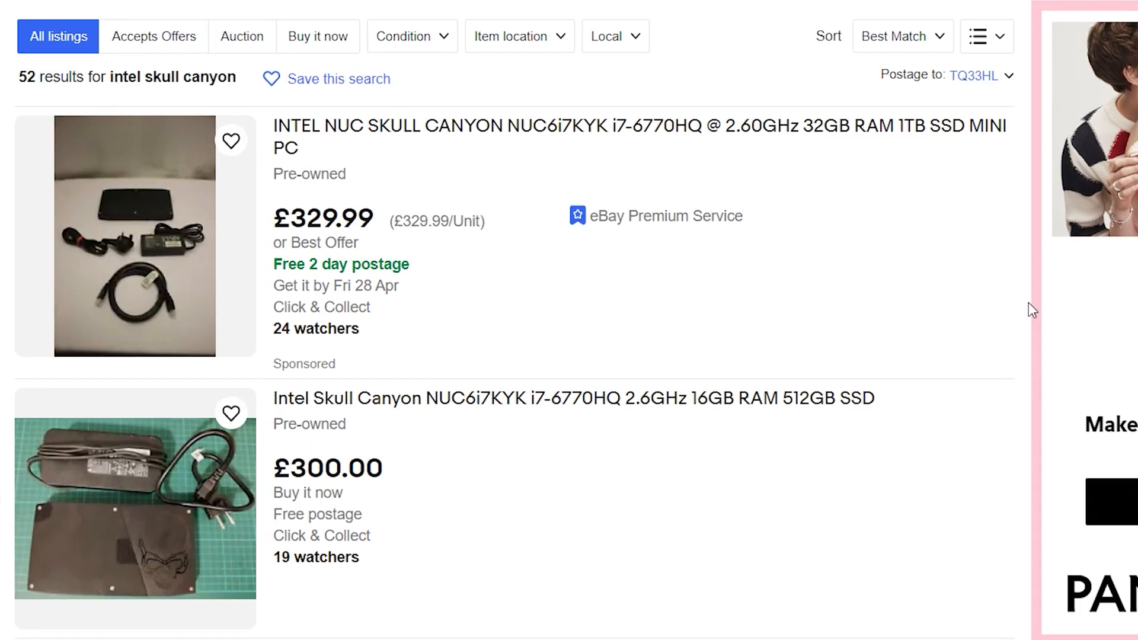
scroll(down, 3)
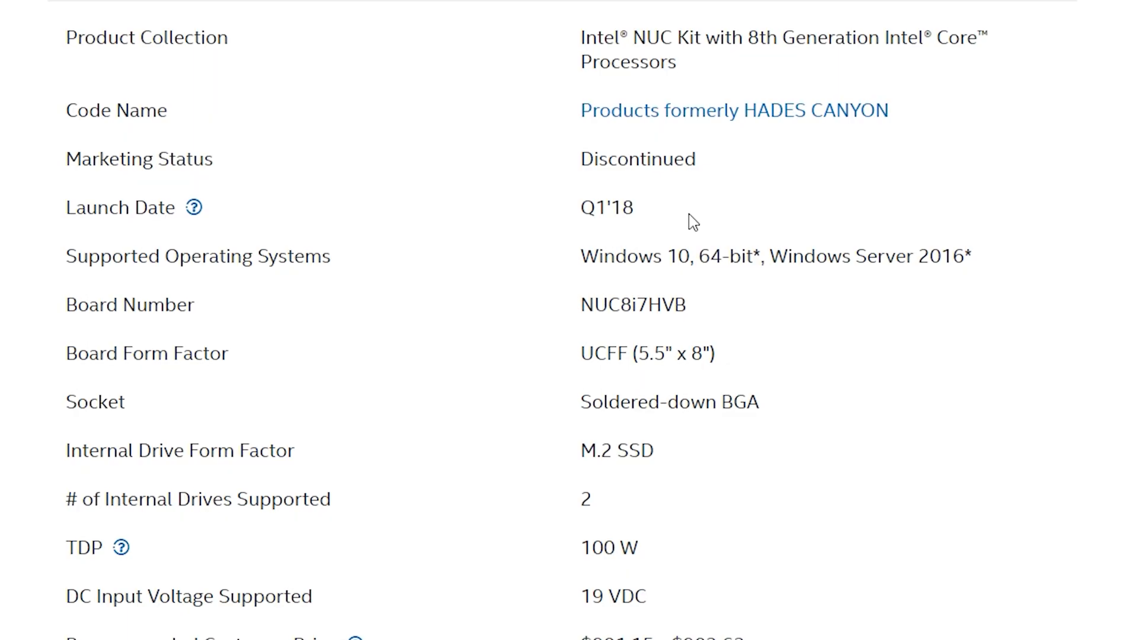
Bring up the NUC8i7HVK ARK page and scroll to its Core i7-8809G processor and warranty specs
double_click(606, 207)
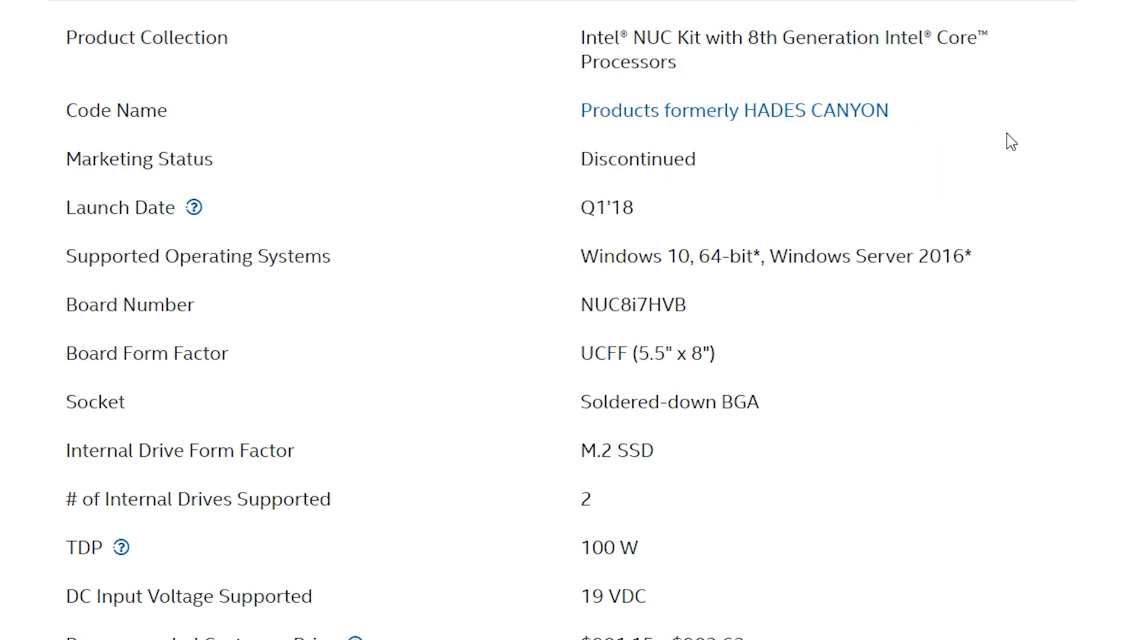
scroll(down, 3)
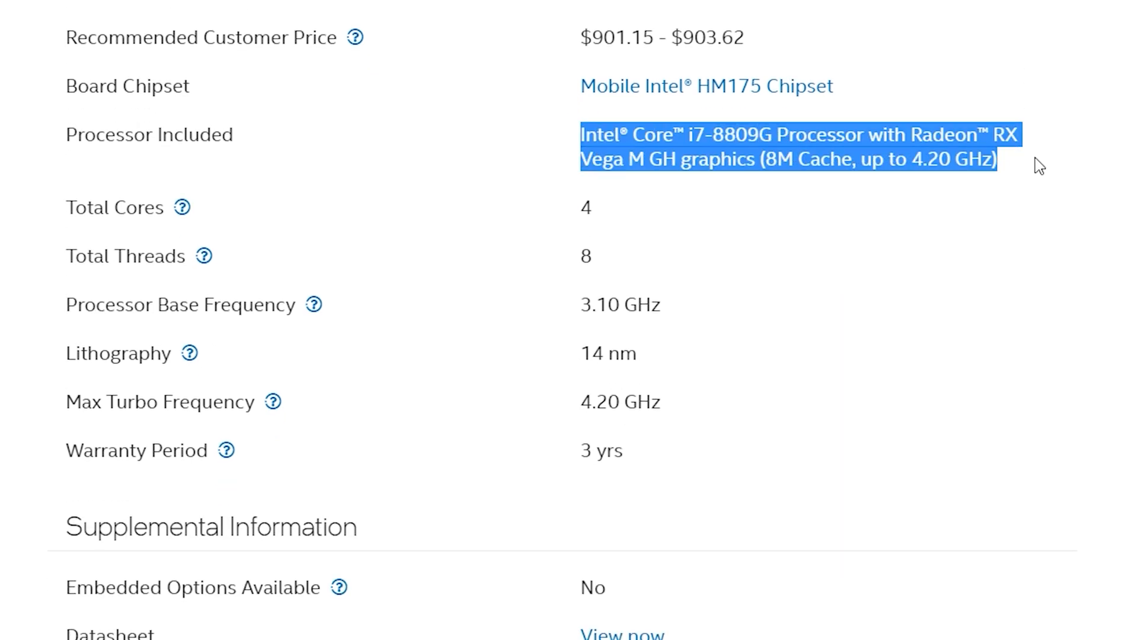
mouse_move(1053, 166)
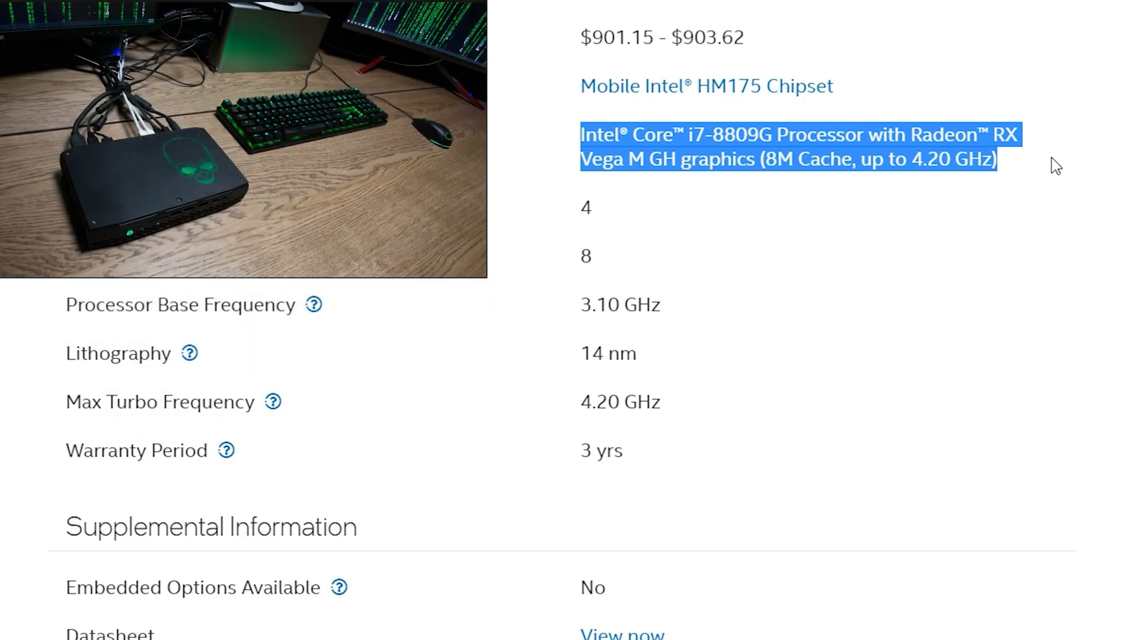
click(1074, 165)
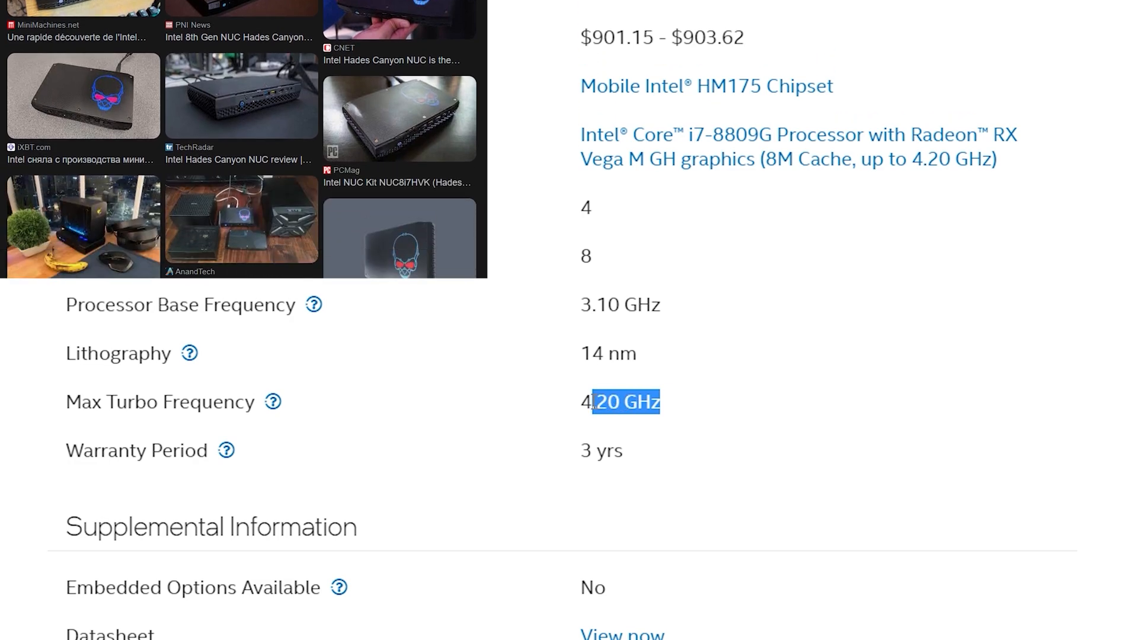
scroll(down, 3)
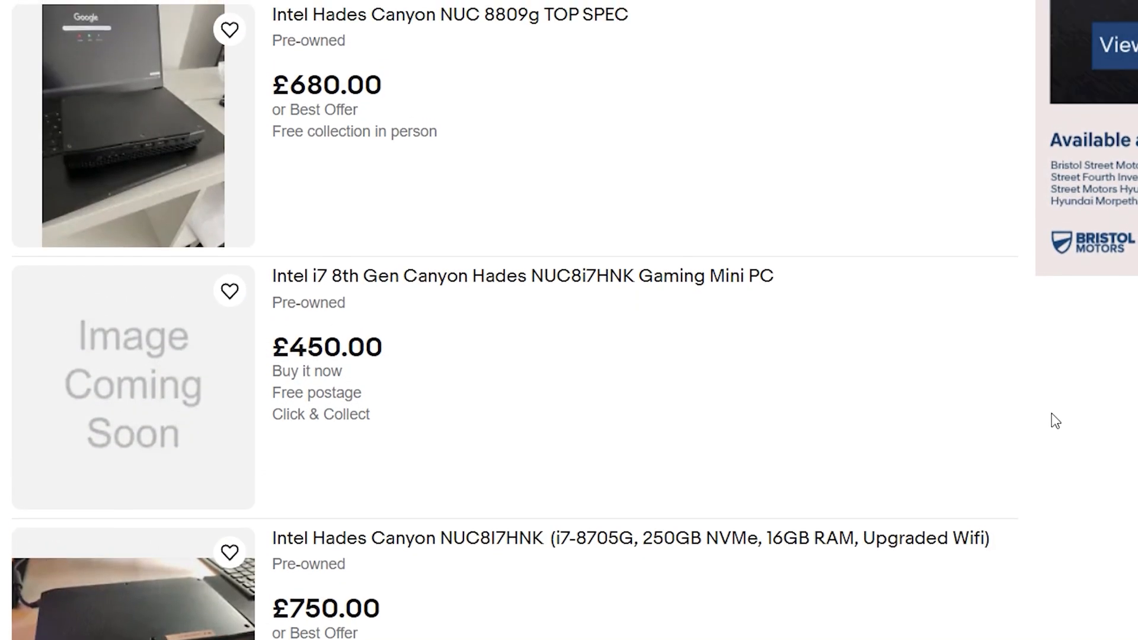
Scroll the eBay Hades Canyon results to see NUC8i7HNK units at £750 and £660
scroll(down, 3)
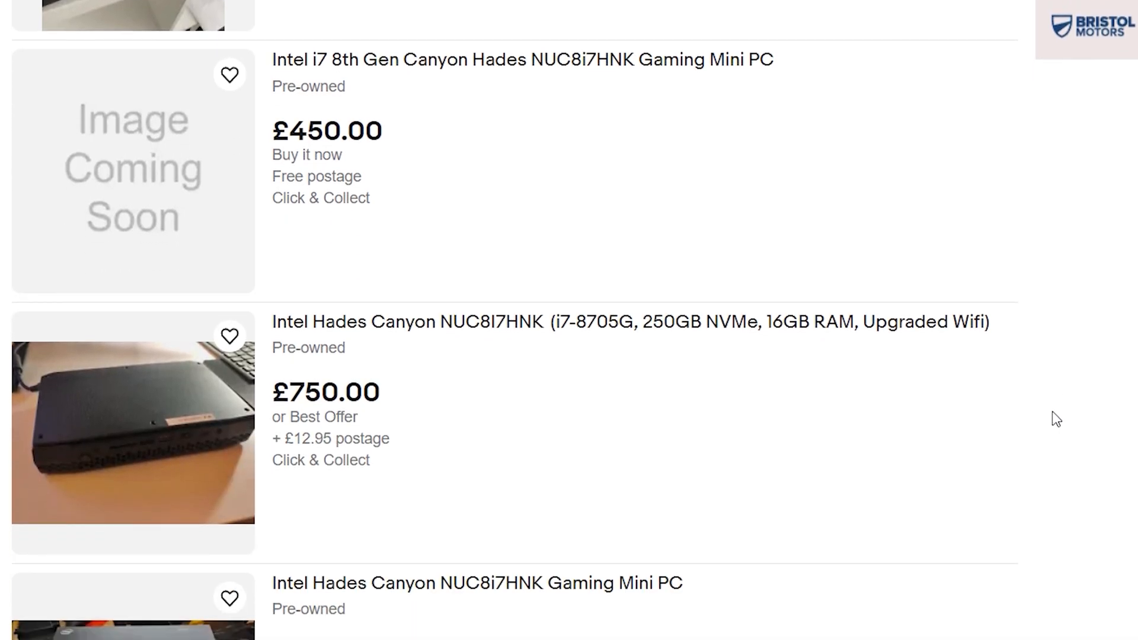
scroll(down, 3)
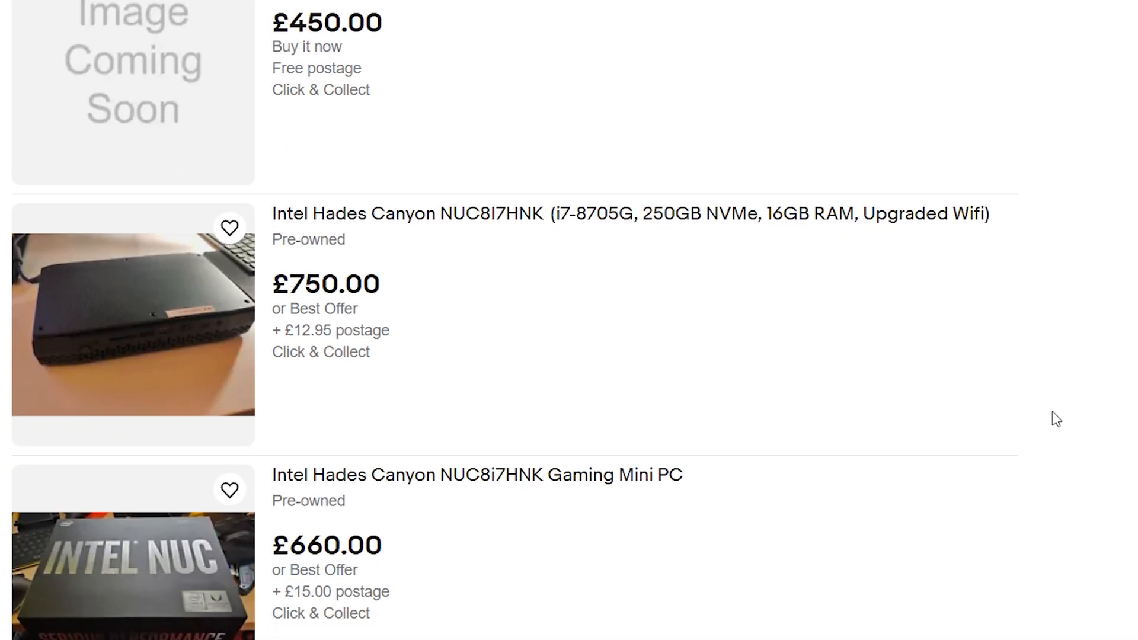